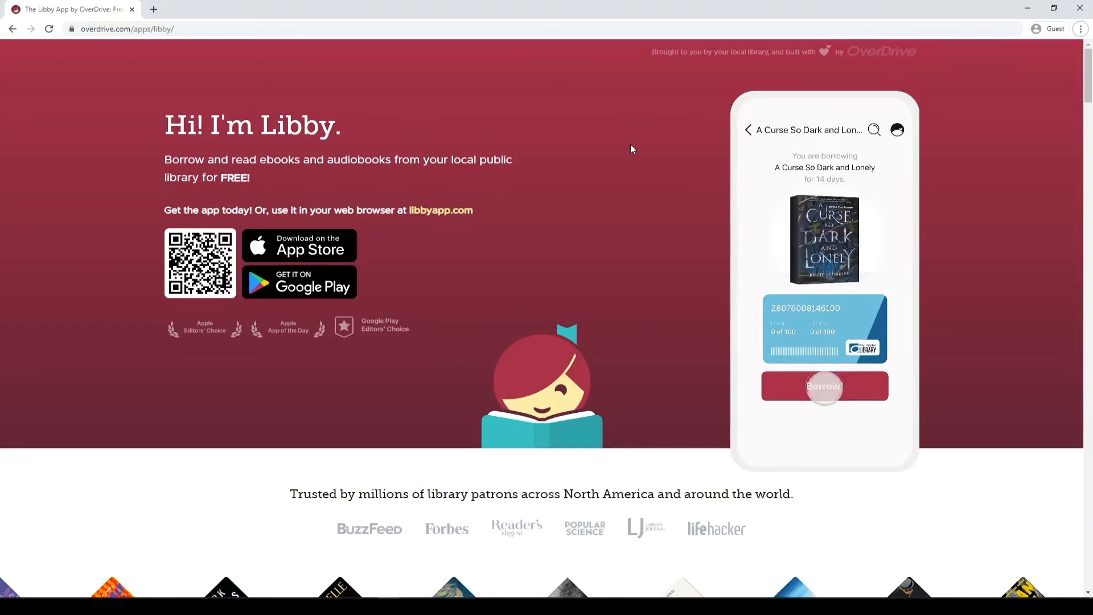
Step: Open the borrowed ebook and reveal the reader's Back bar and Chapters toolbar
left_click(824, 385)
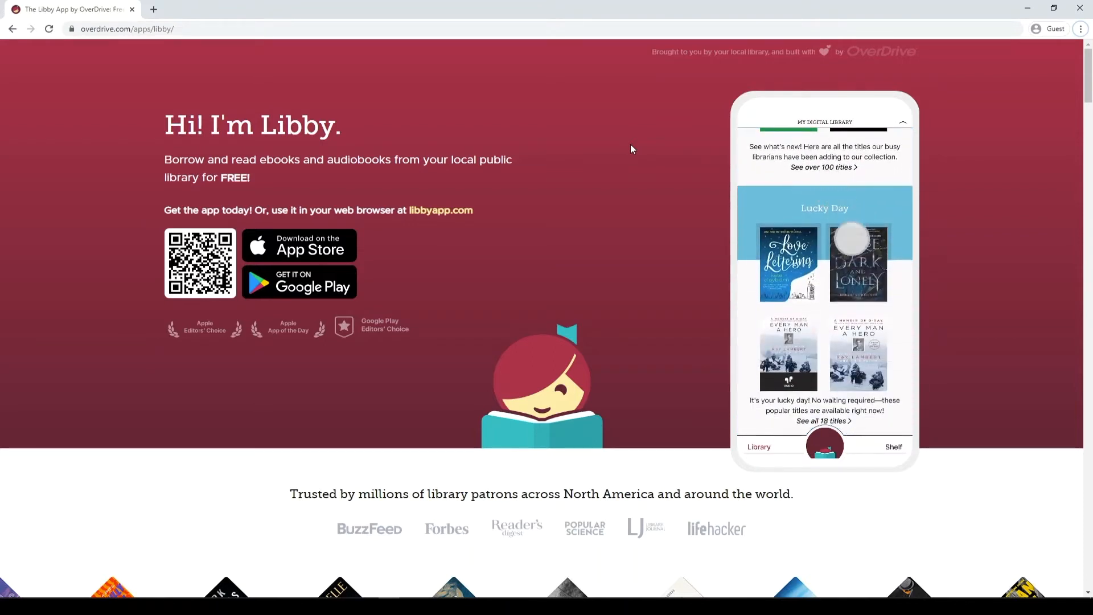
left_click(858, 261)
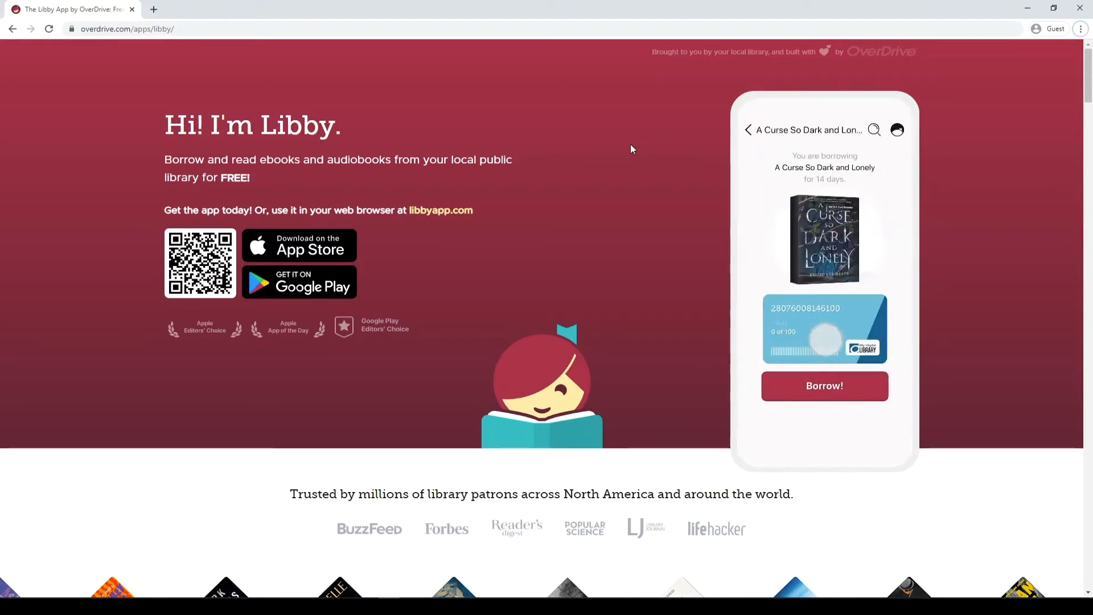
left_click(824, 386)
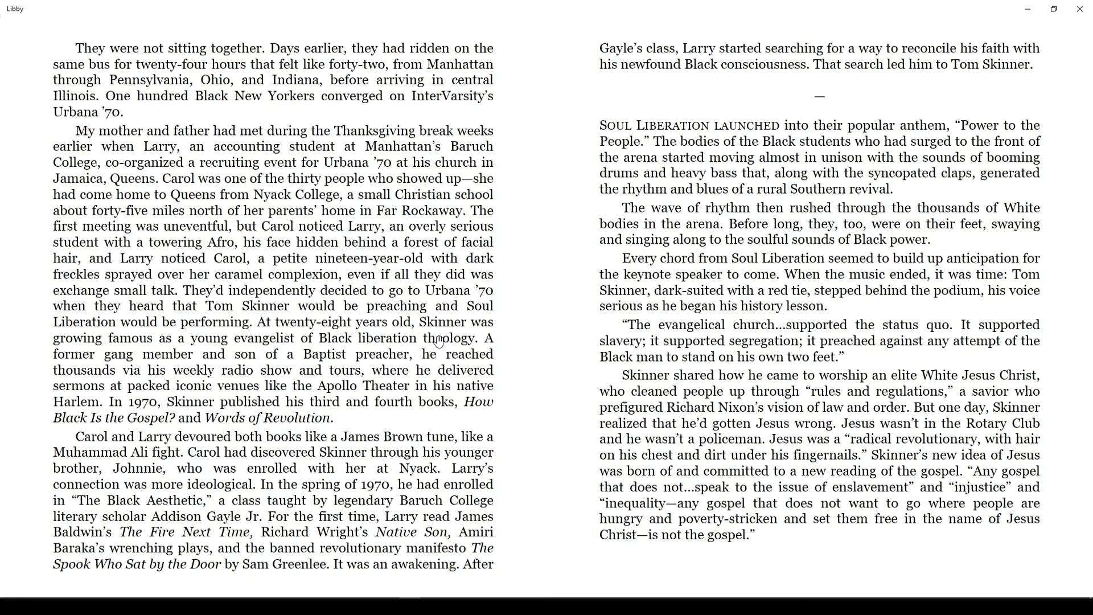
mouse_move(482, 322)
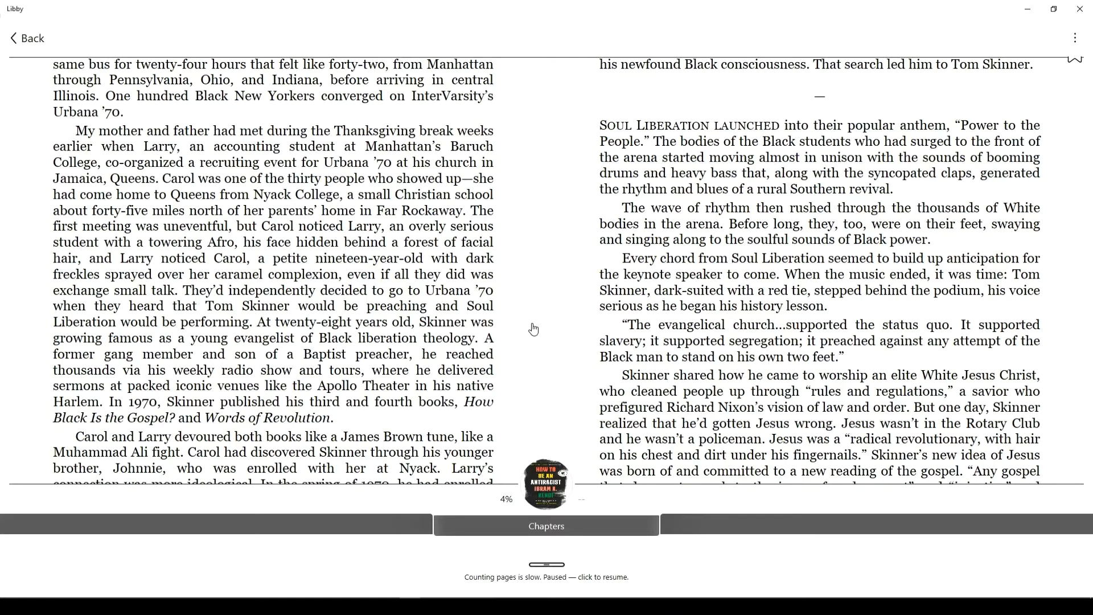
mouse_move(579, 301)
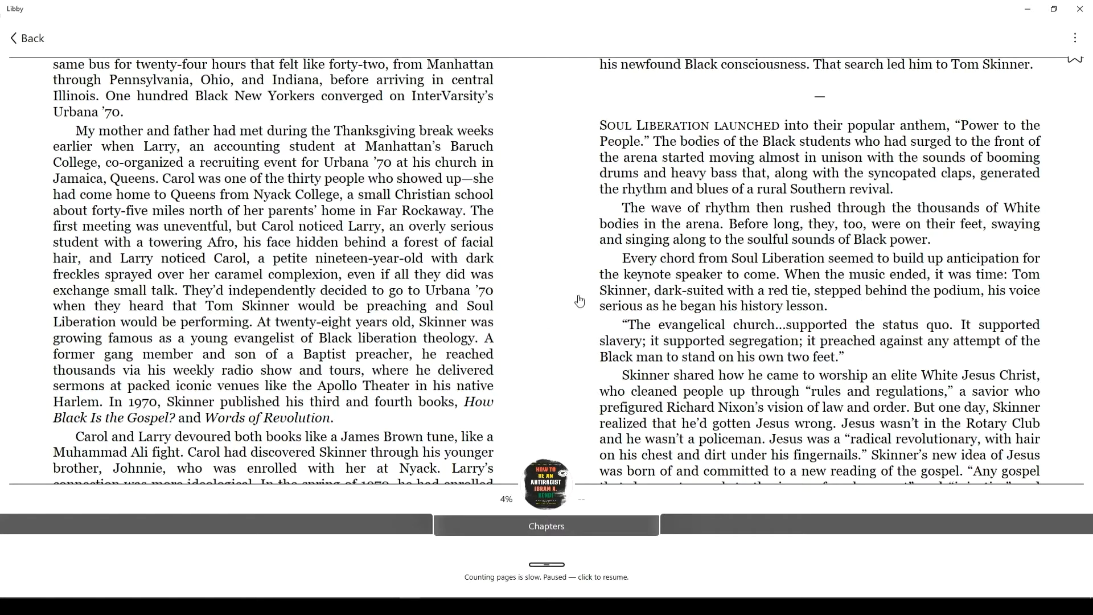
mouse_move(1074, 38)
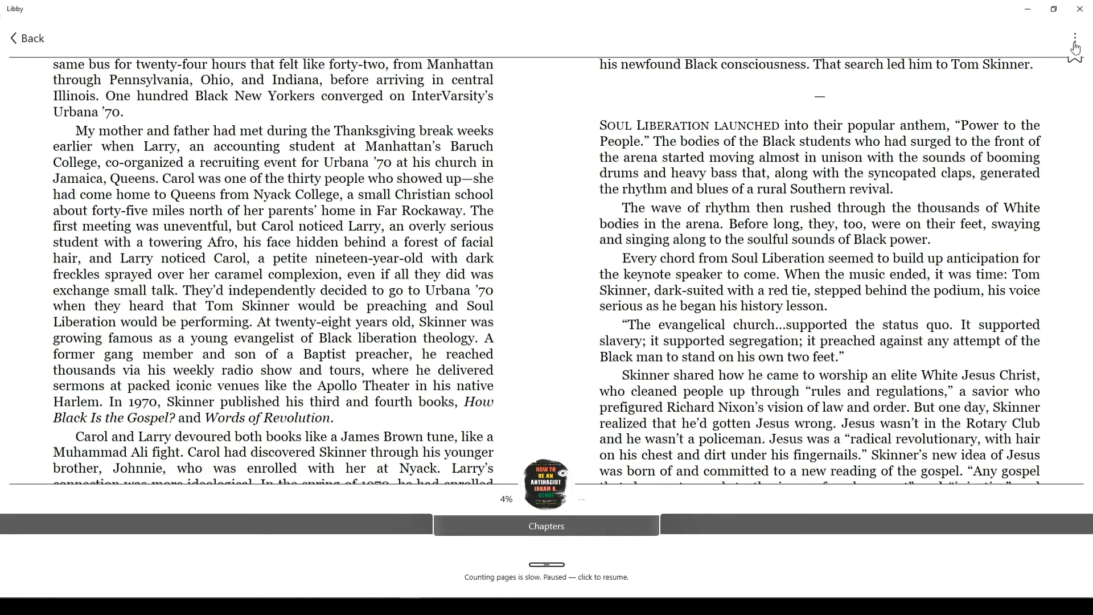
Step: Choose Appearance from the reader's three-dot book options menu
left_click(1074, 35)
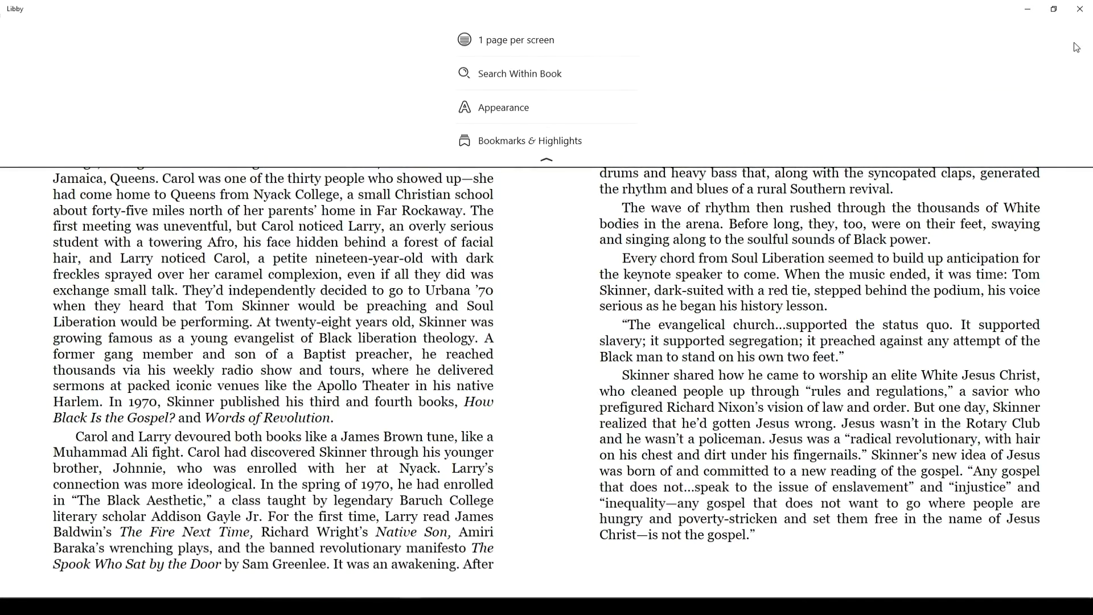
mouse_move(517, 112)
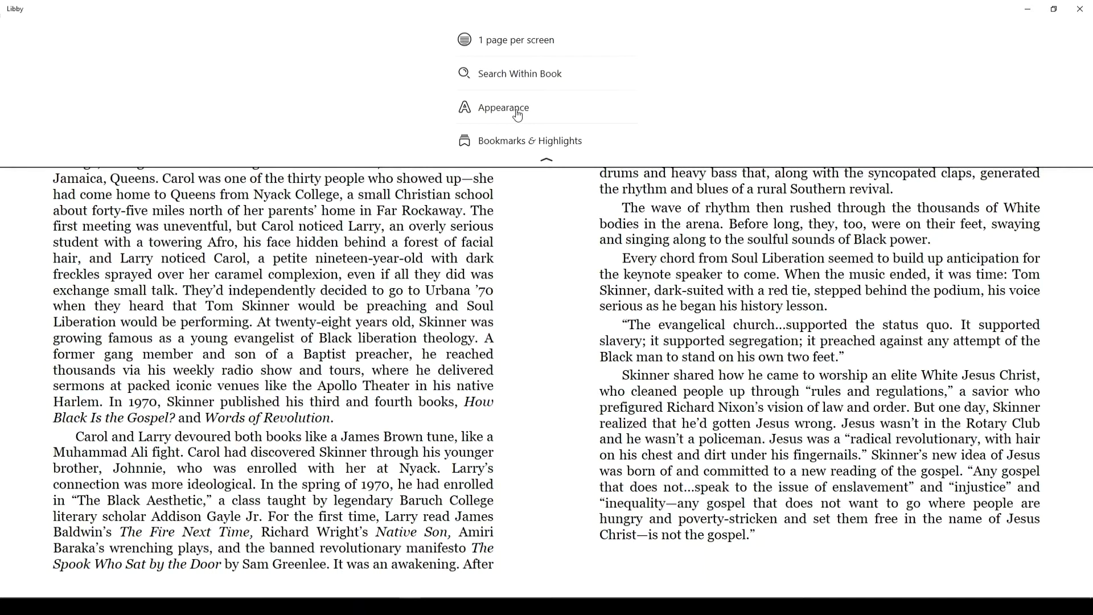
left_click(504, 108)
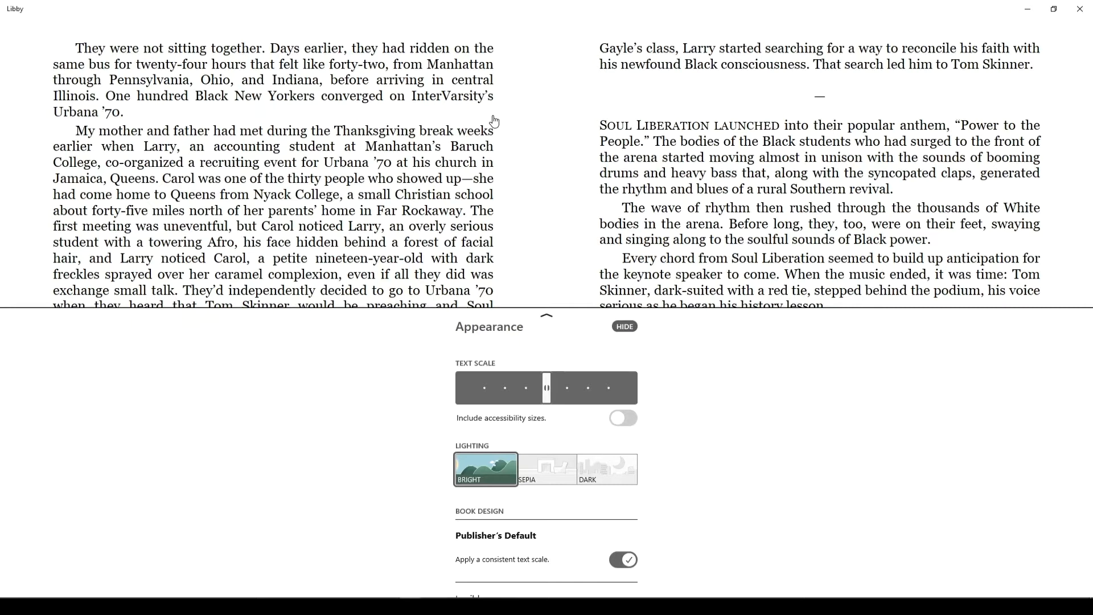
mouse_move(489, 183)
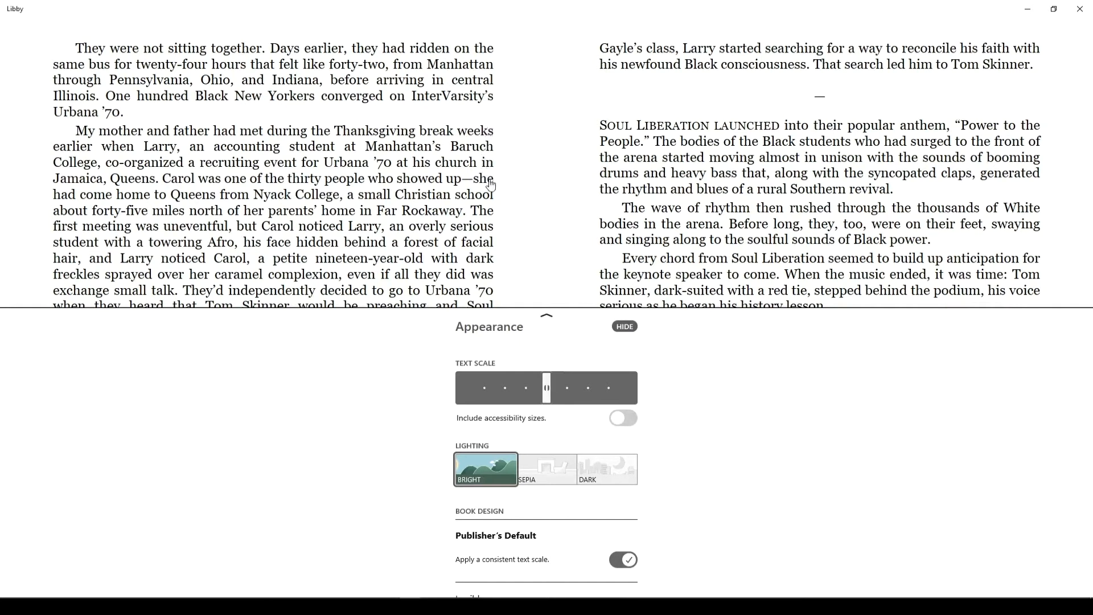
mouse_move(606, 489)
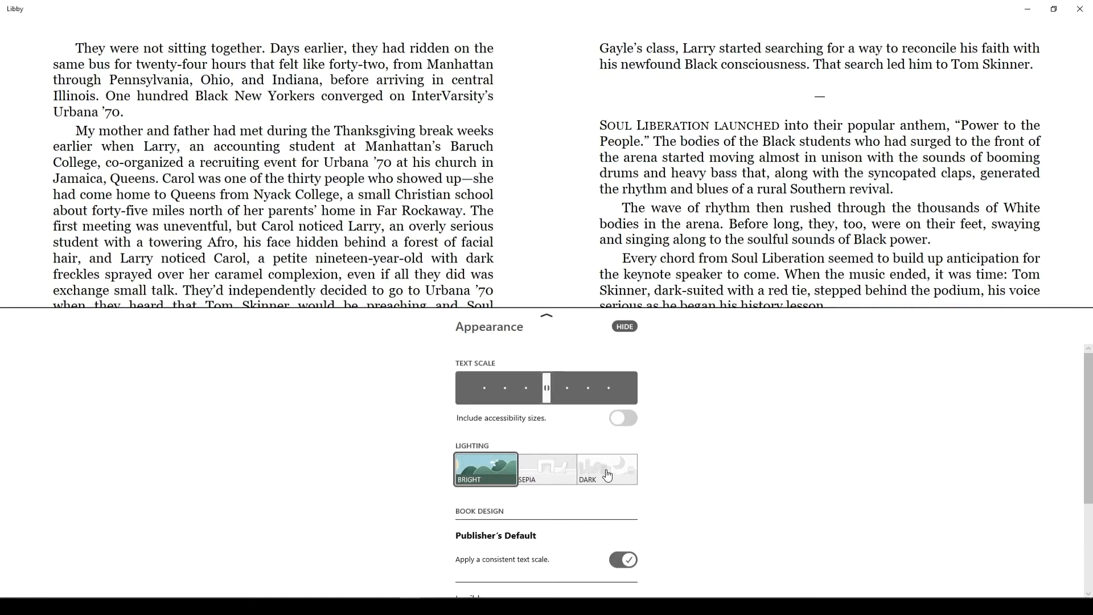
Step: Select Dark under Lighting for light text on black pages
left_click(607, 469)
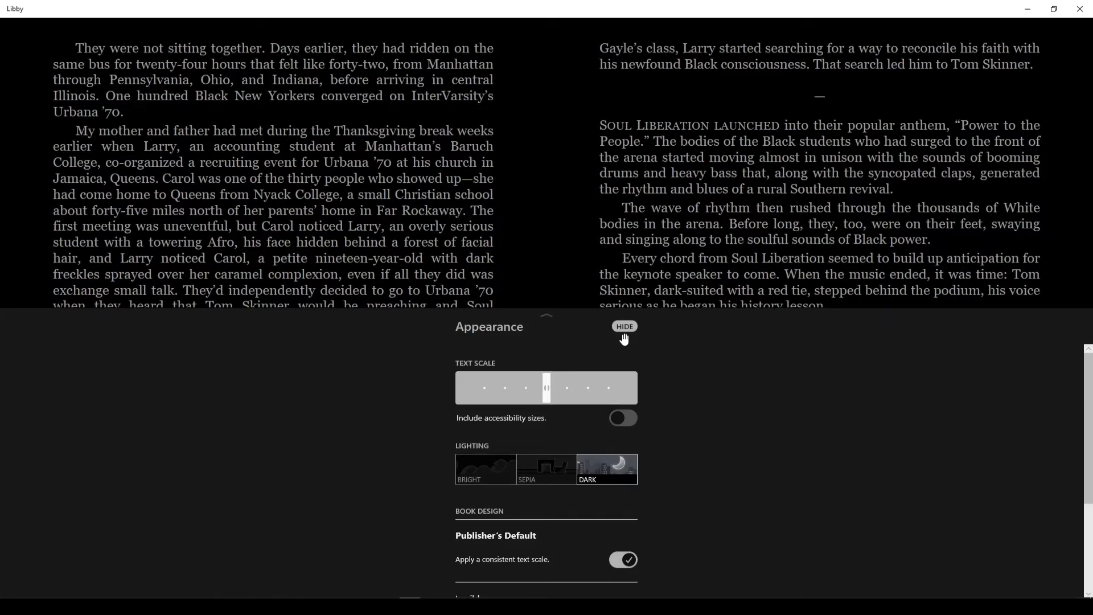
Step: Hide the Appearance panel to return to the dark-themed pages
left_click(624, 327)
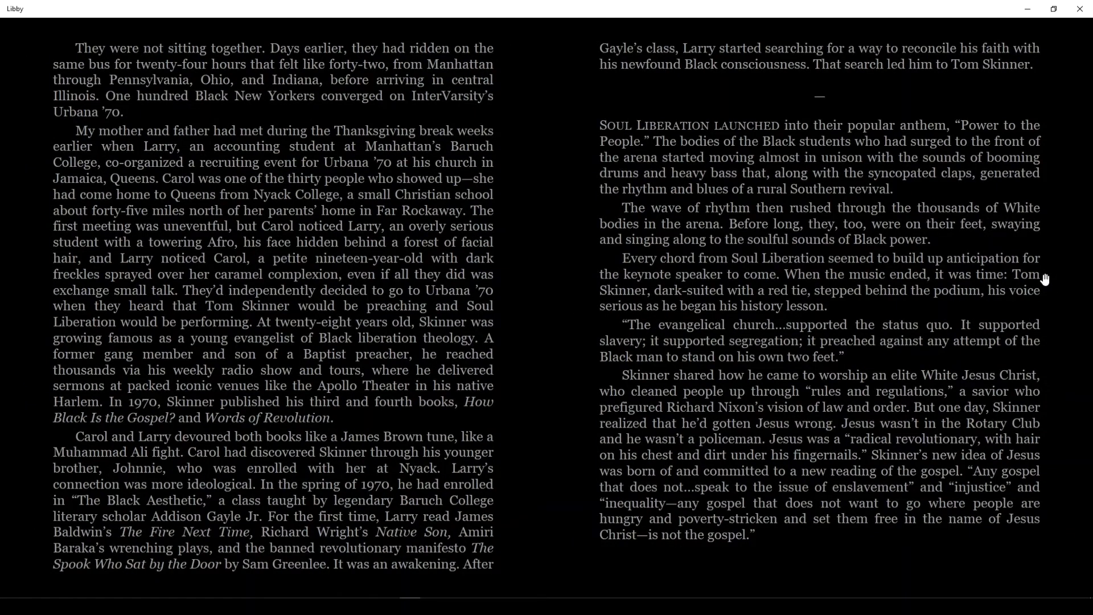
mouse_move(556, 281)
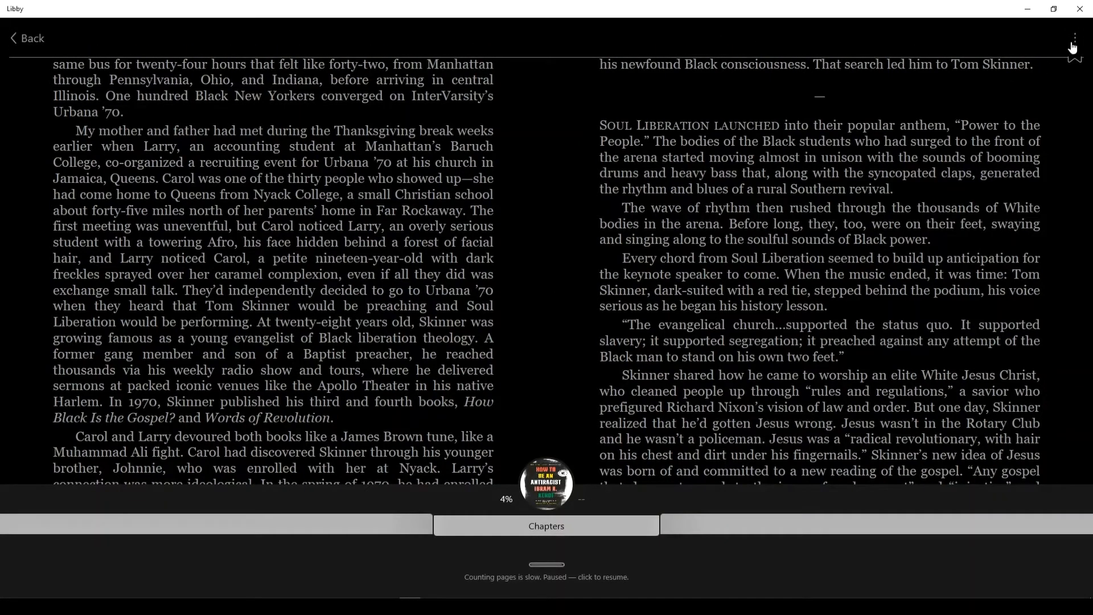
Step: Bring back the reader options menu to reach Appearance again
left_click(1075, 36)
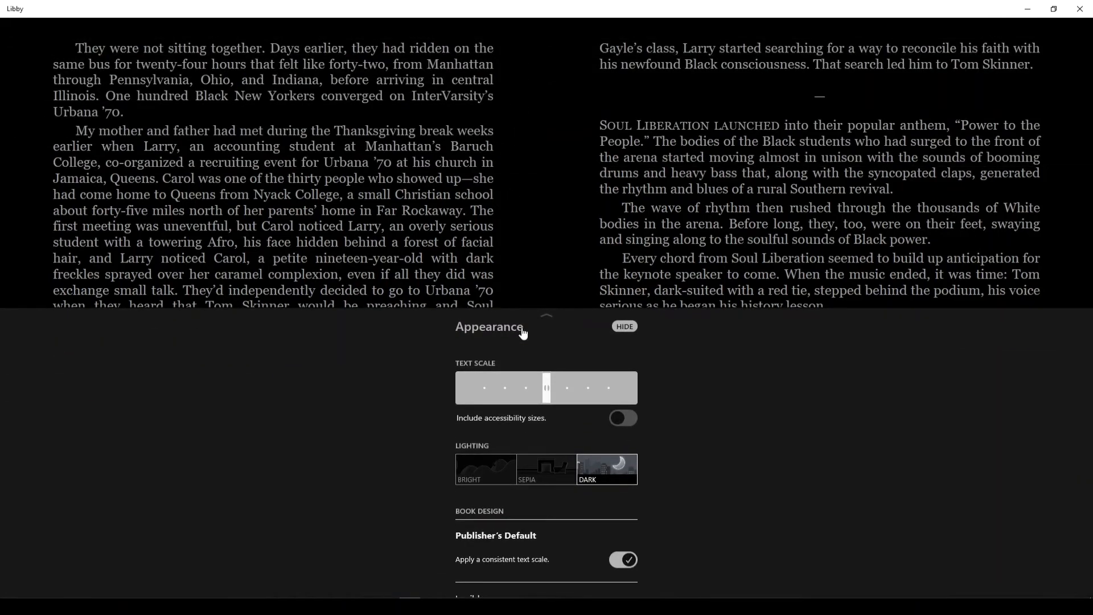
mouse_move(435, 389)
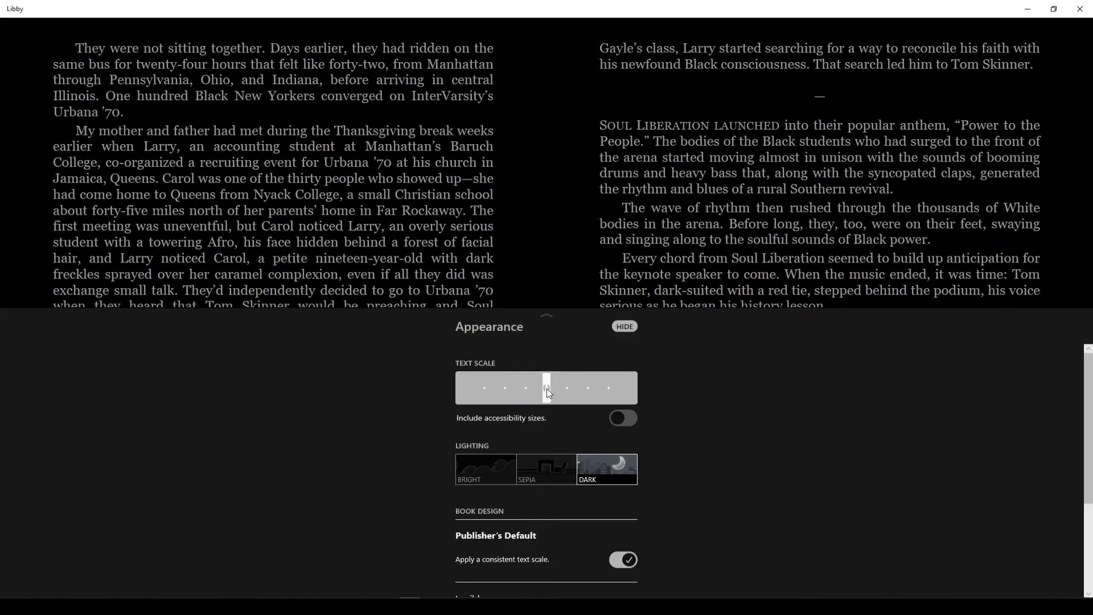
Step: Enable Include accessibility sizes and set Text Scale near its maximum
left_click_drag(546, 387, 589, 387)
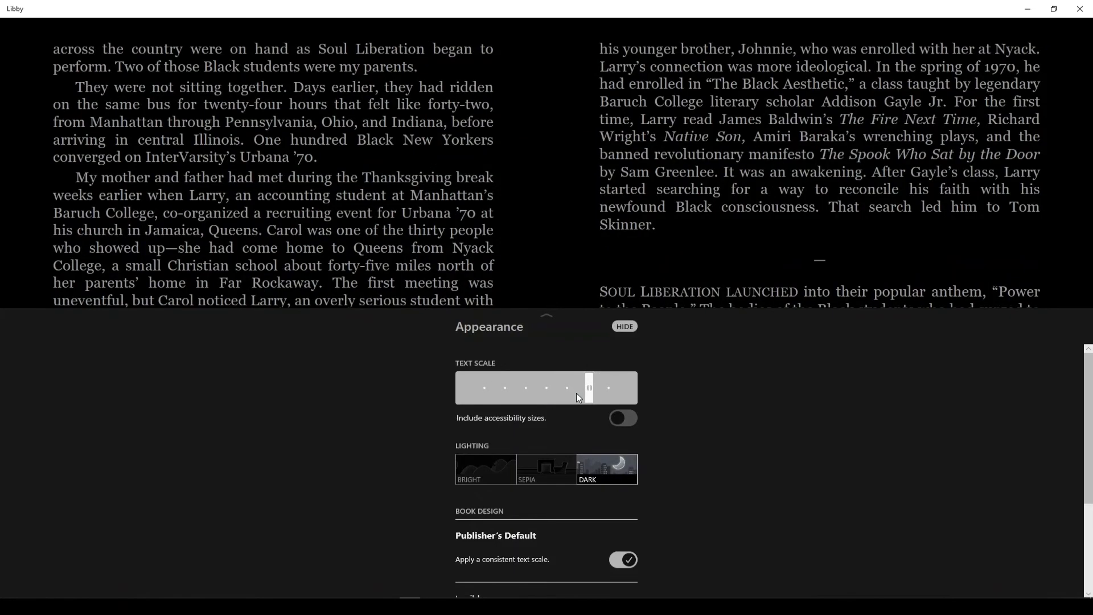
left_click_drag(588, 388, 461, 388)
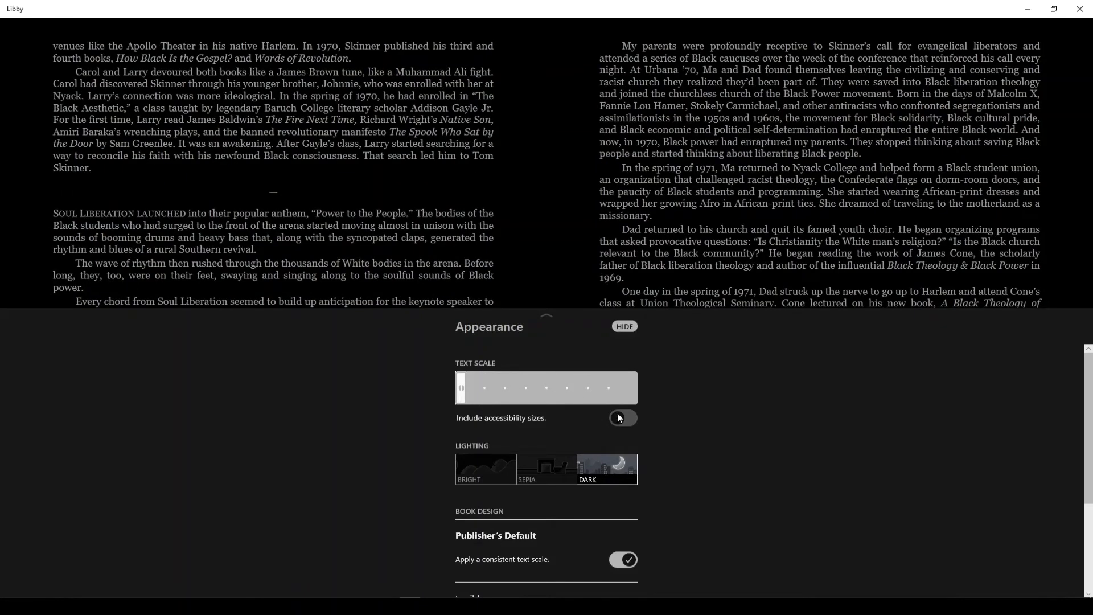
left_click(623, 418)
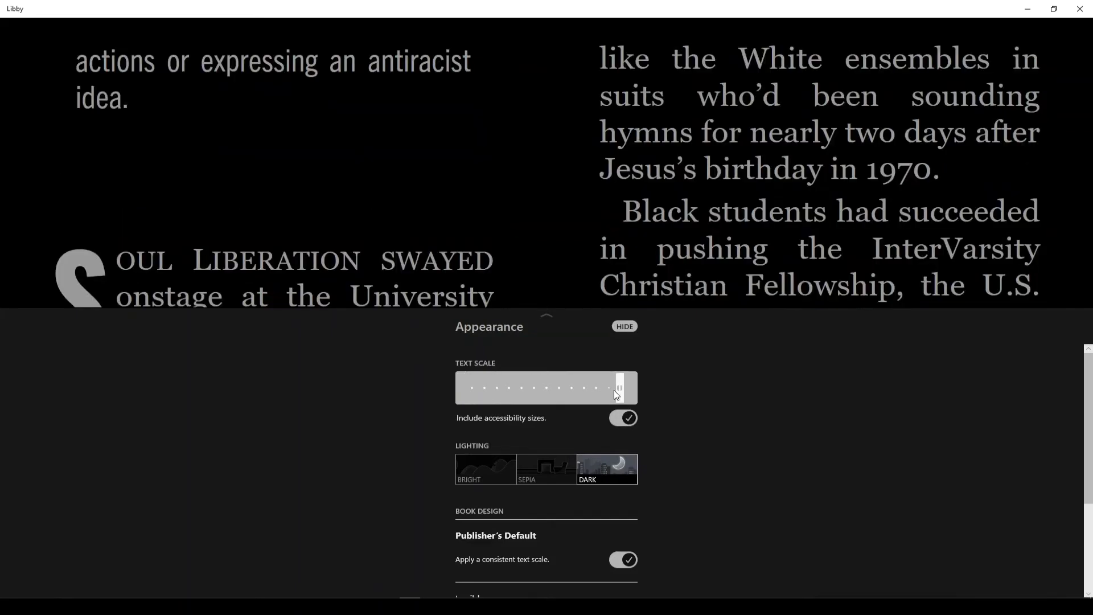
left_click_drag(618, 388, 606, 388)
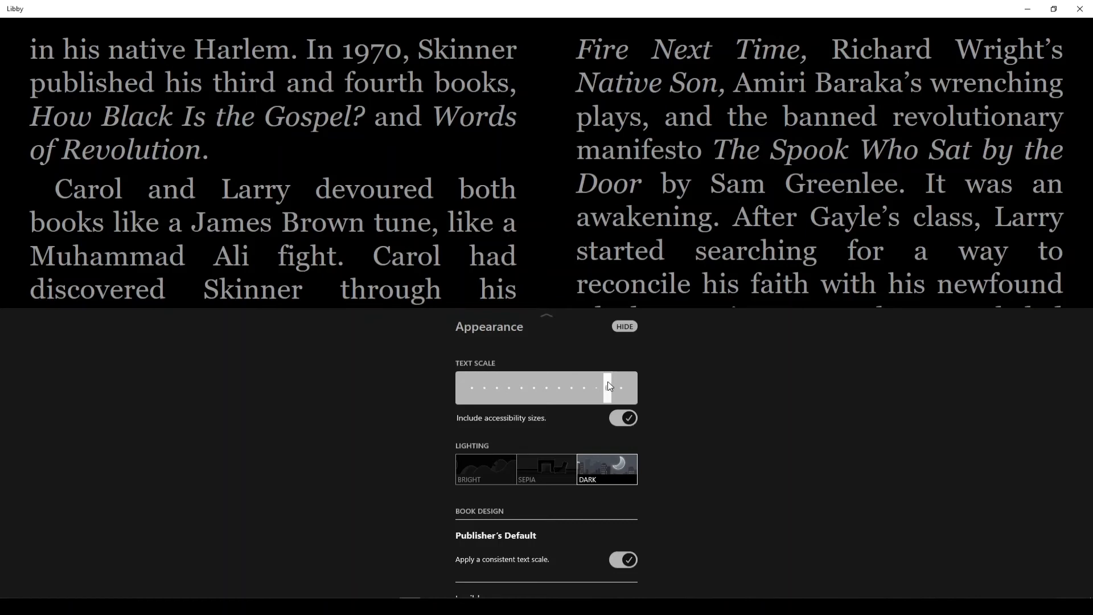
Step: Scroll to Book Design: Legible, Scholar, Paperback, OpenDyslexic, Custom
scroll("down", 3)
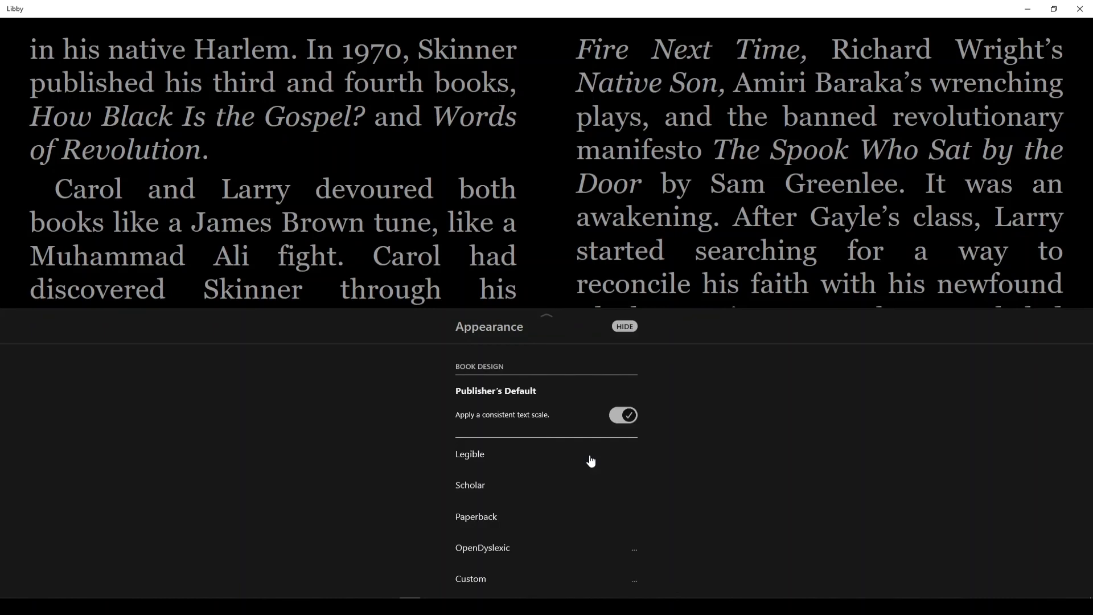
mouse_move(678, 460)
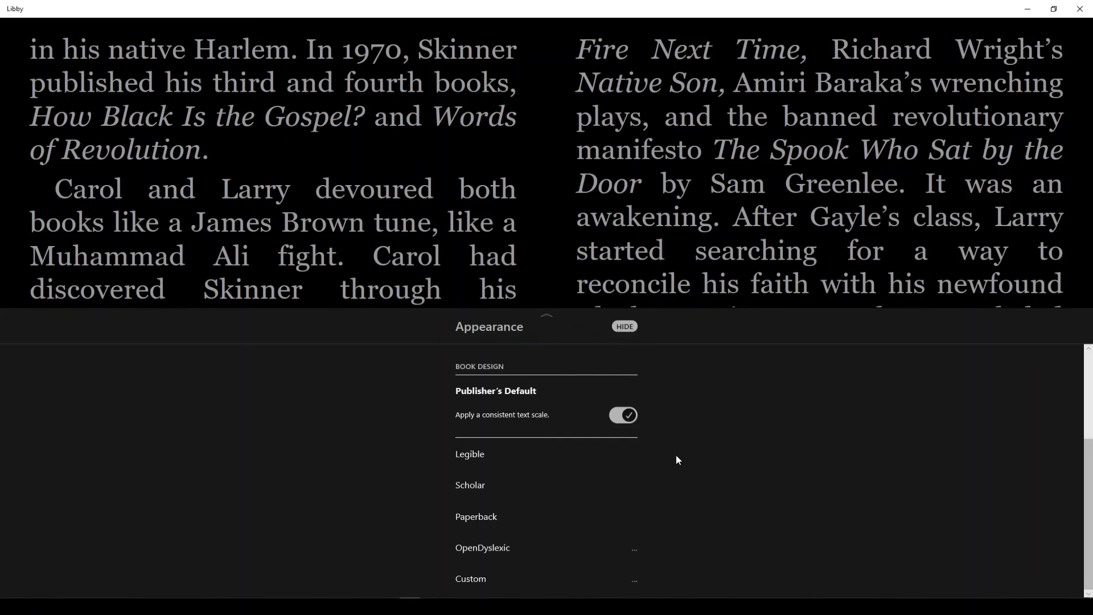